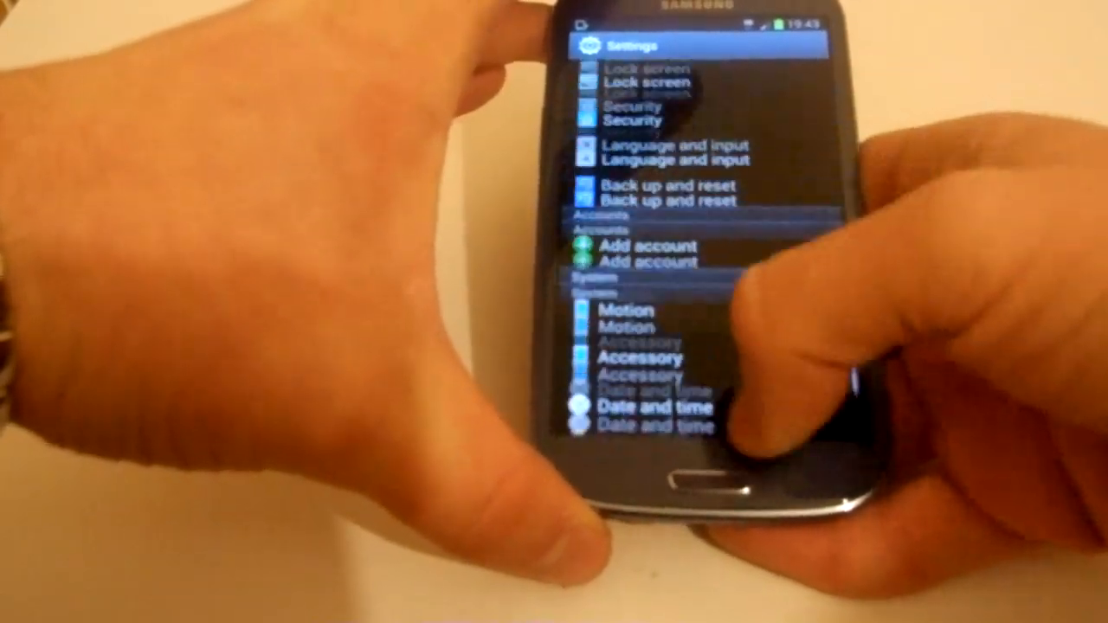
From Lock screen settings, reach the Select screen lock list and choose Pattern as the lock type
{"action": "scroll", "scroll_direction": "down", "scroll_amount": 3}
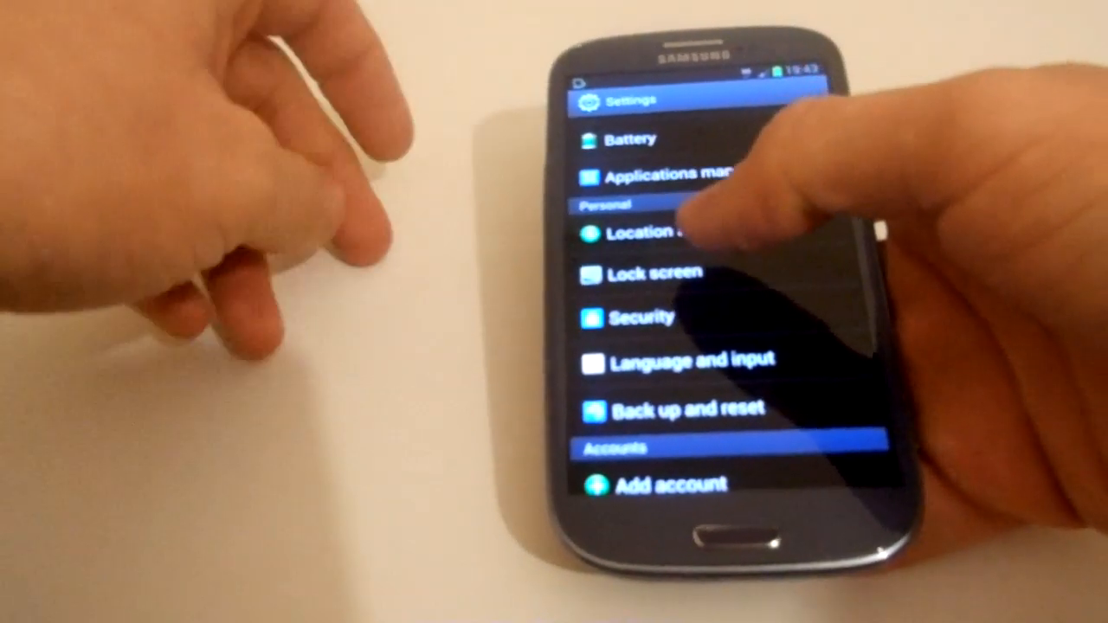
{"action": "left_click", "coordinate": [655, 272]}
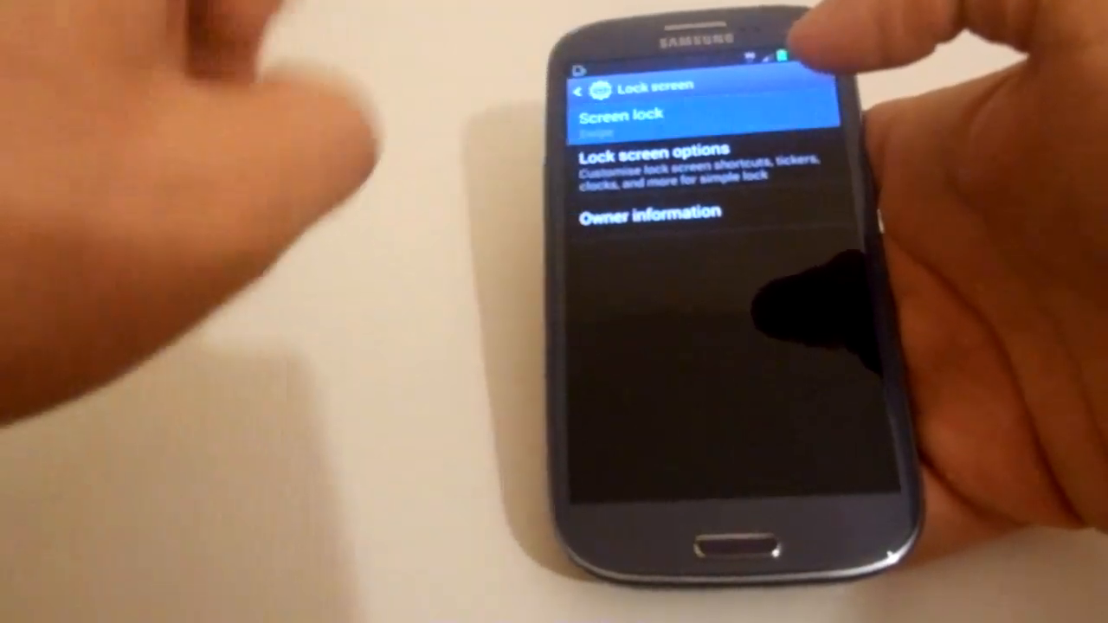
{"action": "left_click", "coordinate": [641, 122]}
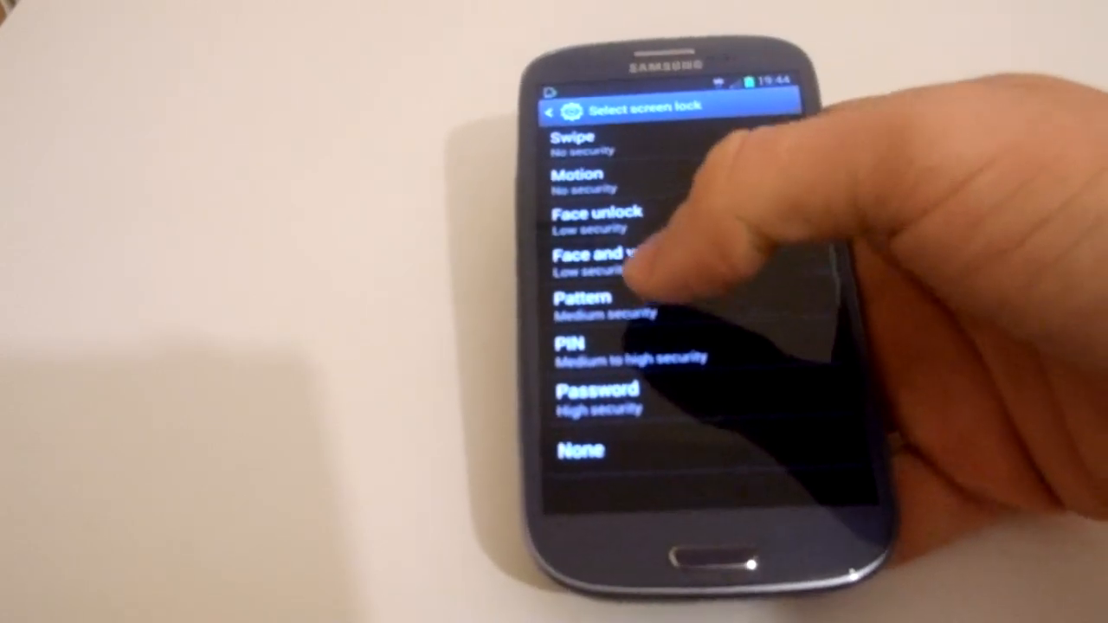
{"action": "left_click", "coordinate": [585, 303]}
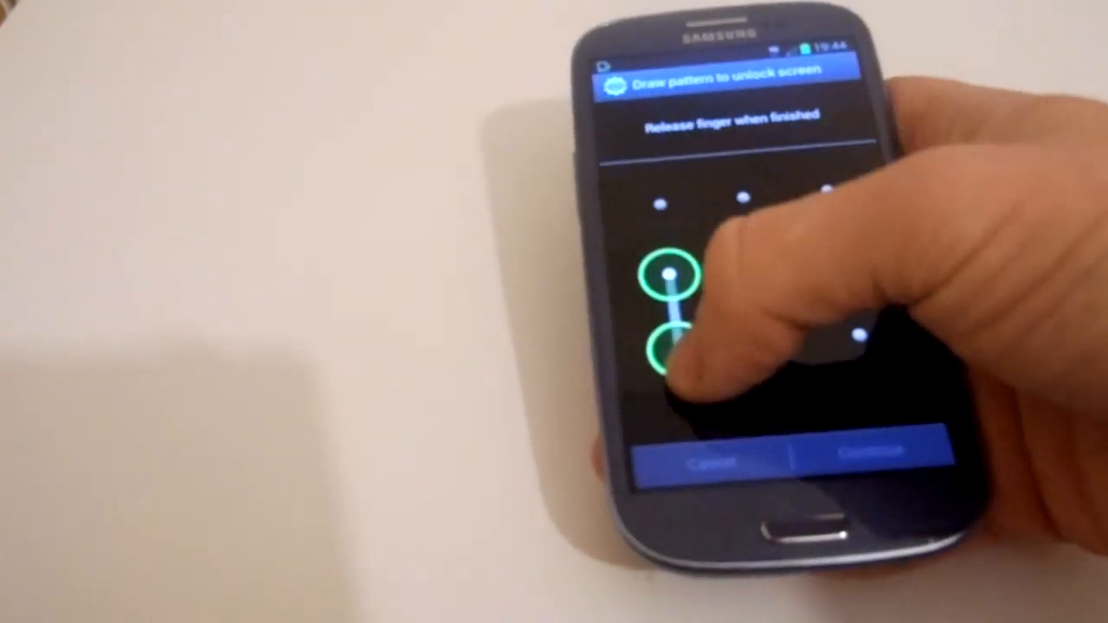
Draw the unlock pattern across the dots, continue, then confirm the redrawn pattern
{"action": "left_click_drag", "start_coordinate": [667, 273], "coordinate": [788, 212]}
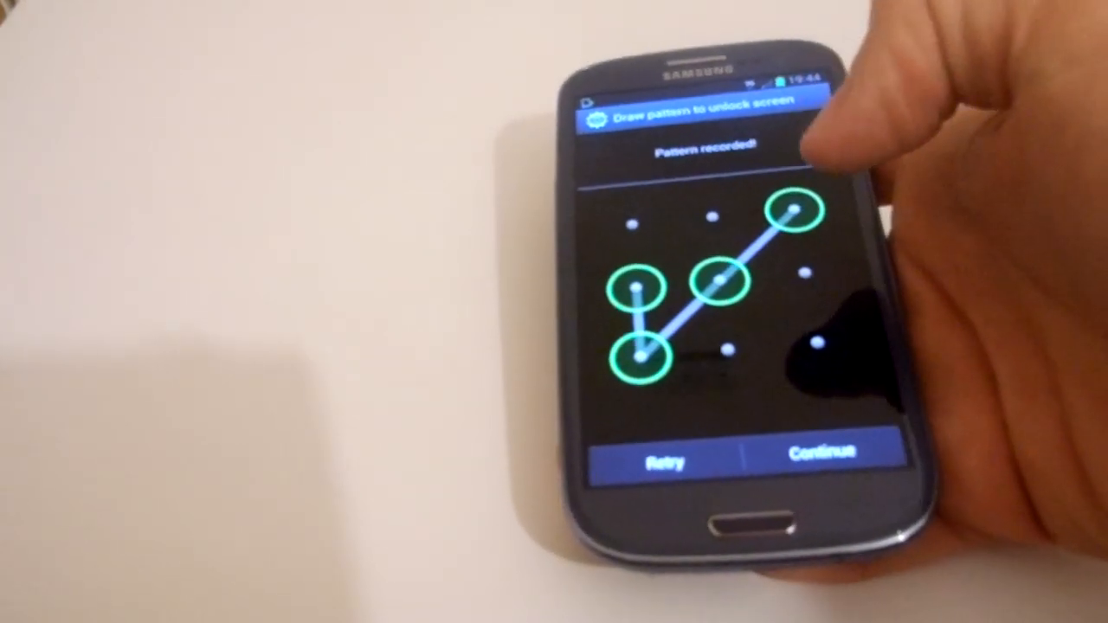
{"action": "left_click", "coordinate": [821, 454]}
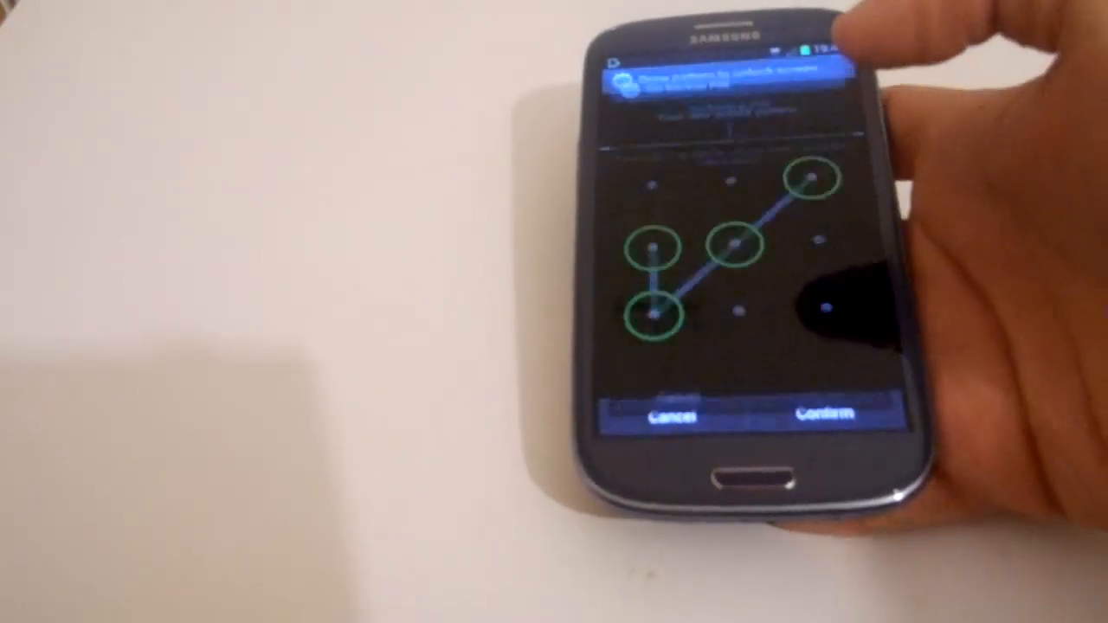
{"action": "left_click", "coordinate": [821, 412]}
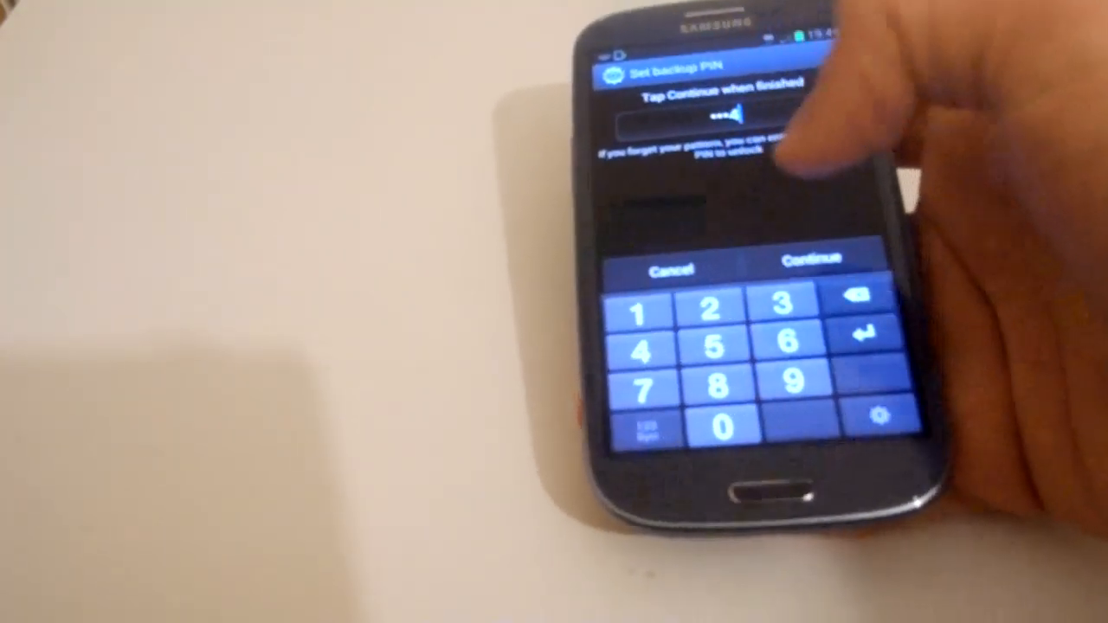
Accept the backup PIN and confirm it with OK, returning to Lock screen settings
{"action": "left_click", "coordinate": [811, 260]}
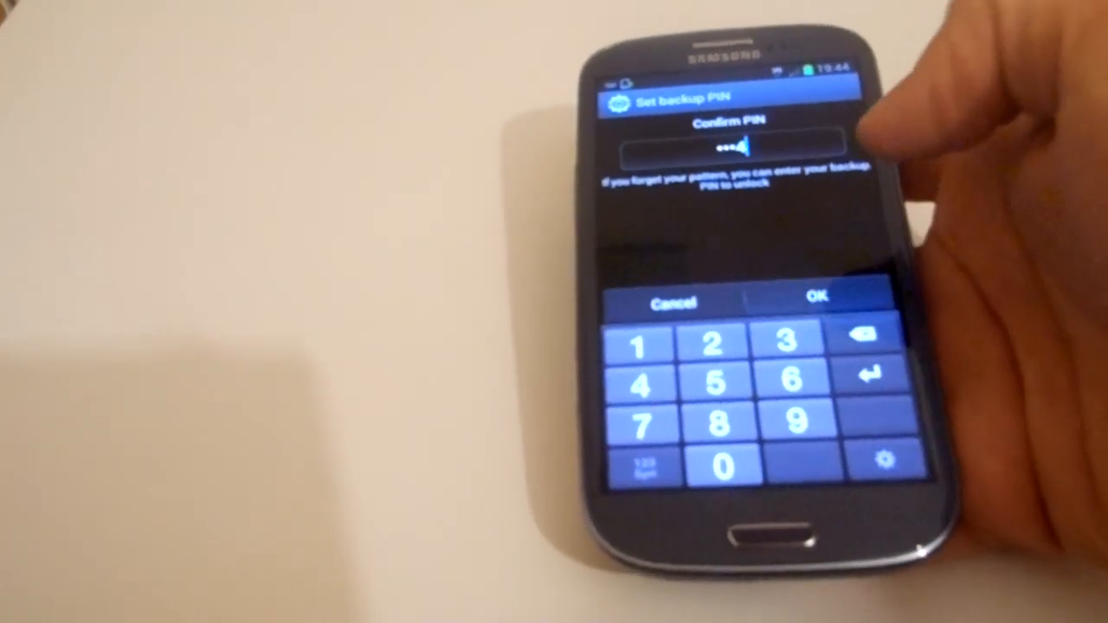
{"action": "left_click", "coordinate": [817, 298]}
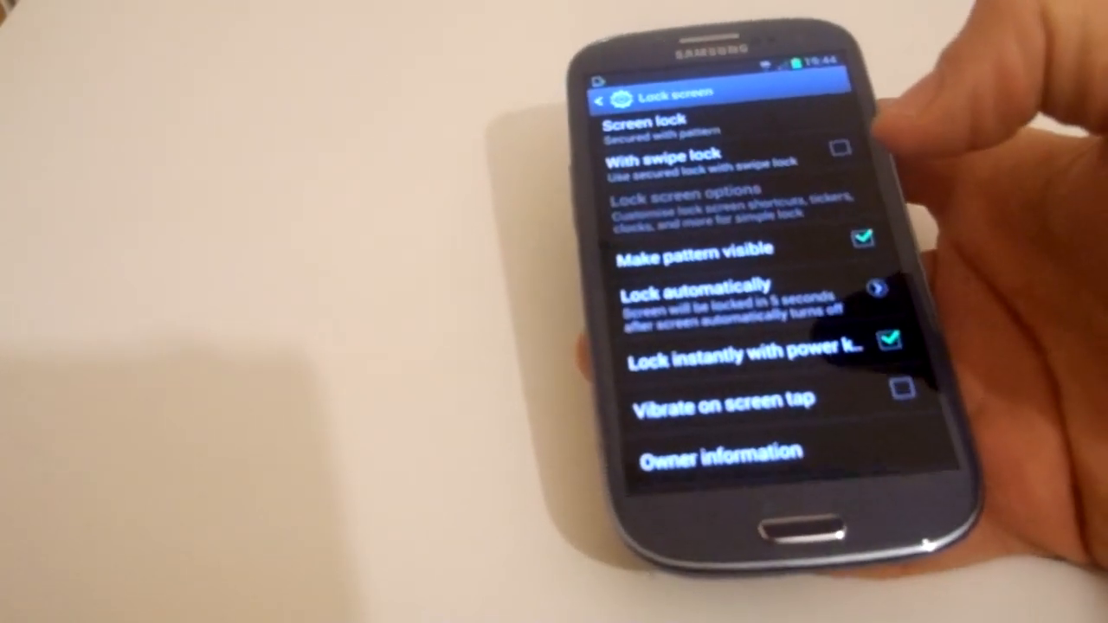